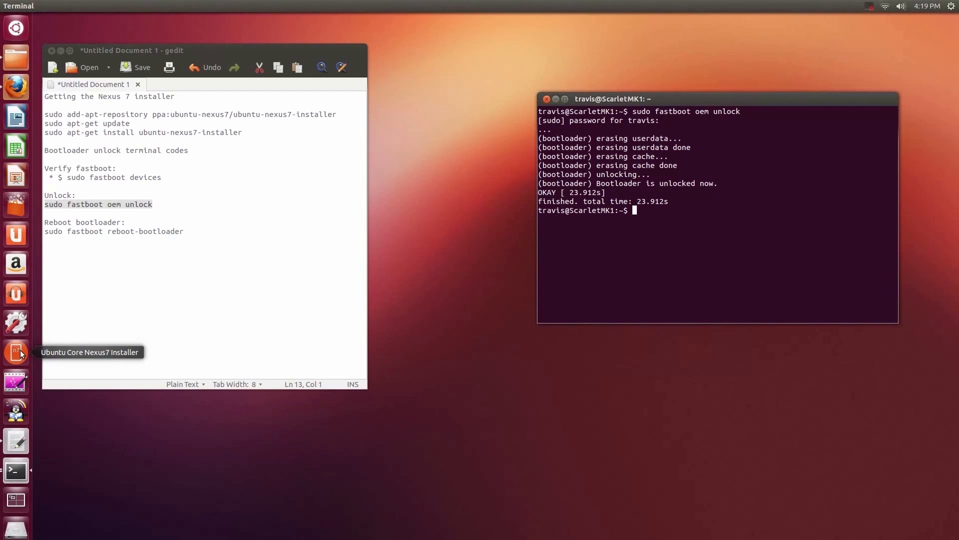
Launch the Nexus 7 installer and choose to re-flash with the previously downloaded images
click(15, 352)
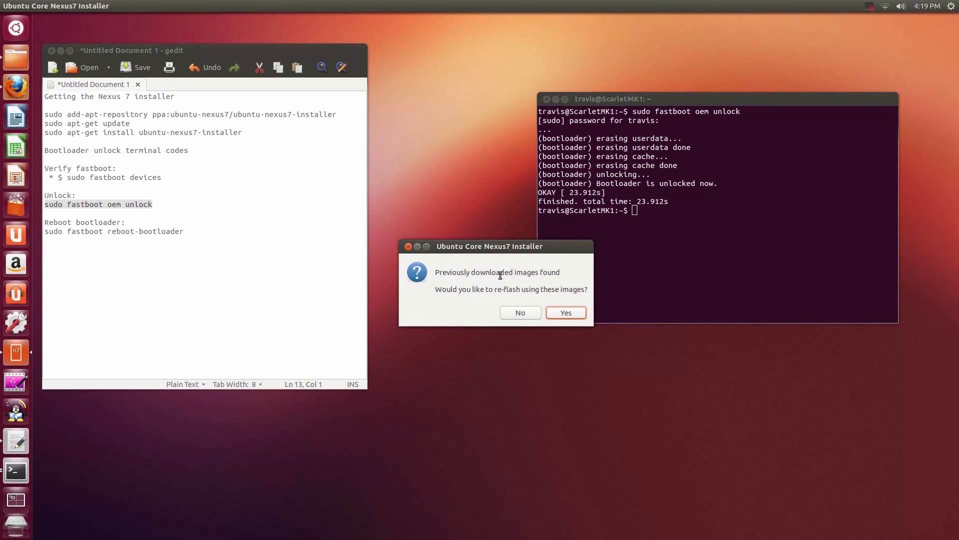
click(564, 312)
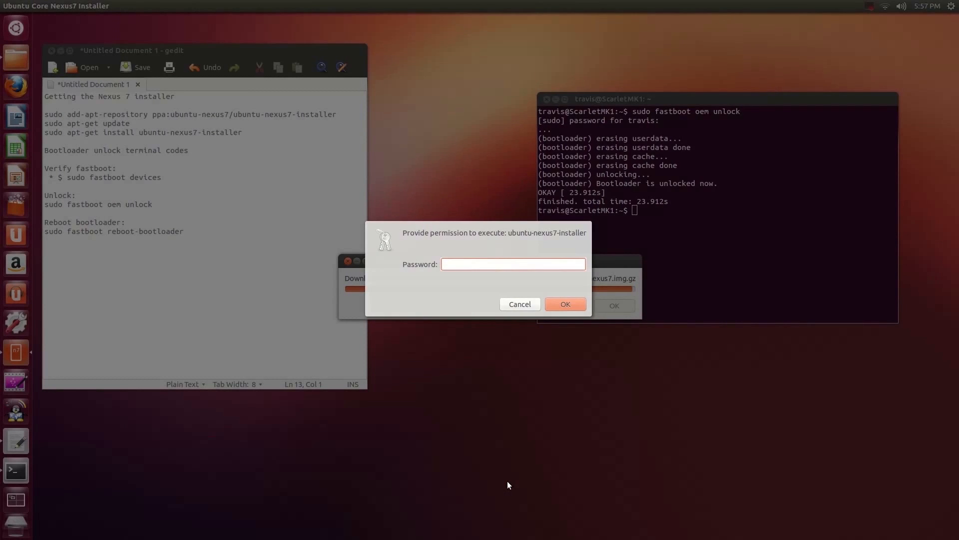
click(513, 263)
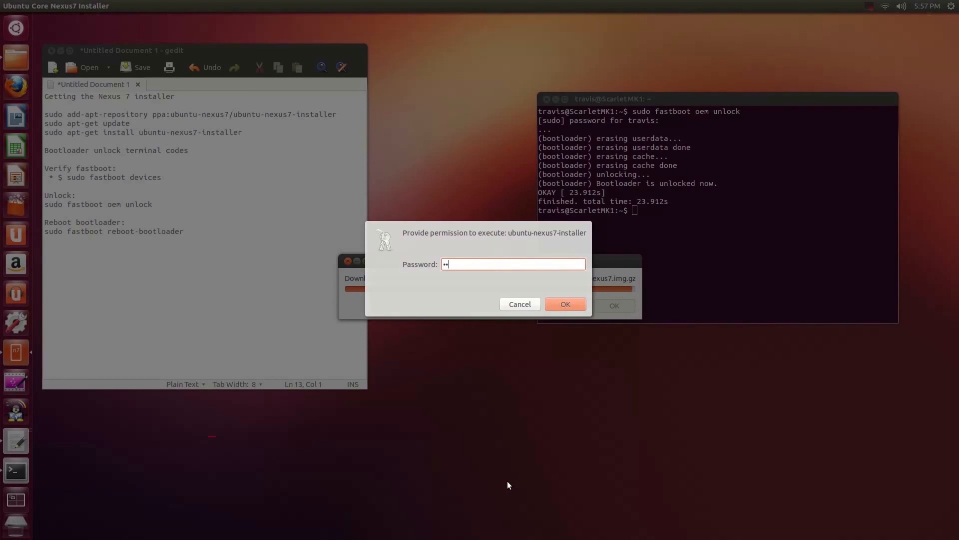
Enter the sudo password and confirm so flashing proceeds
text(password)
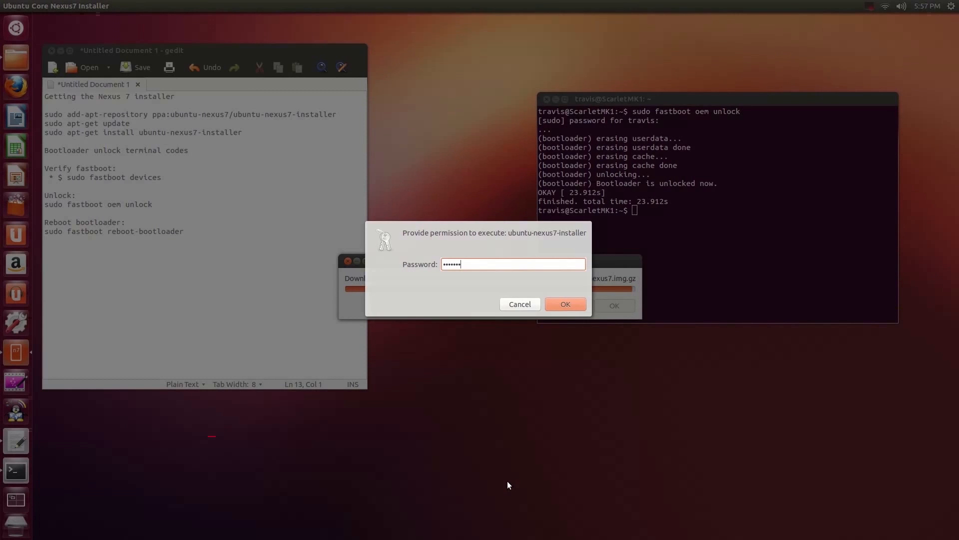
click(564, 304)
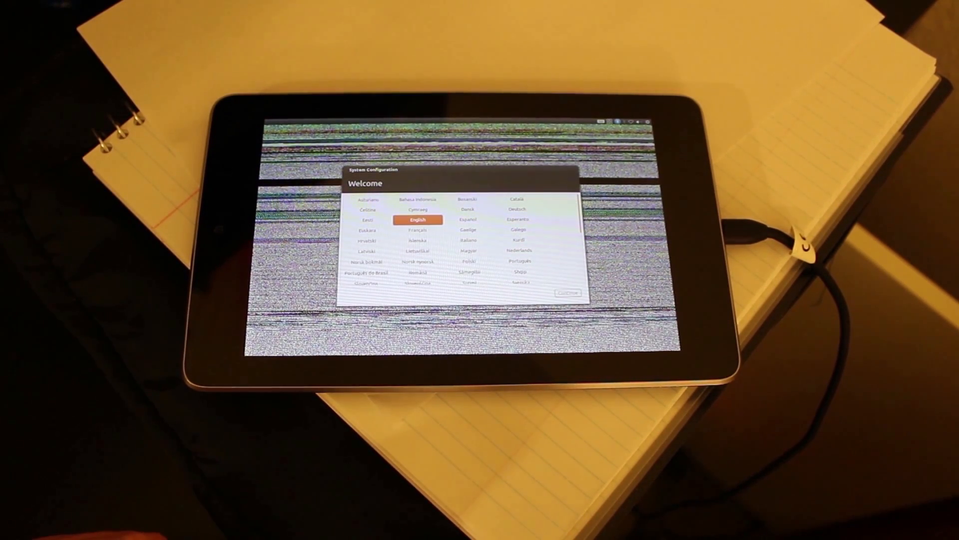
Keep English selected on the Welcome screen and continue to Wireless setup
click(567, 292)
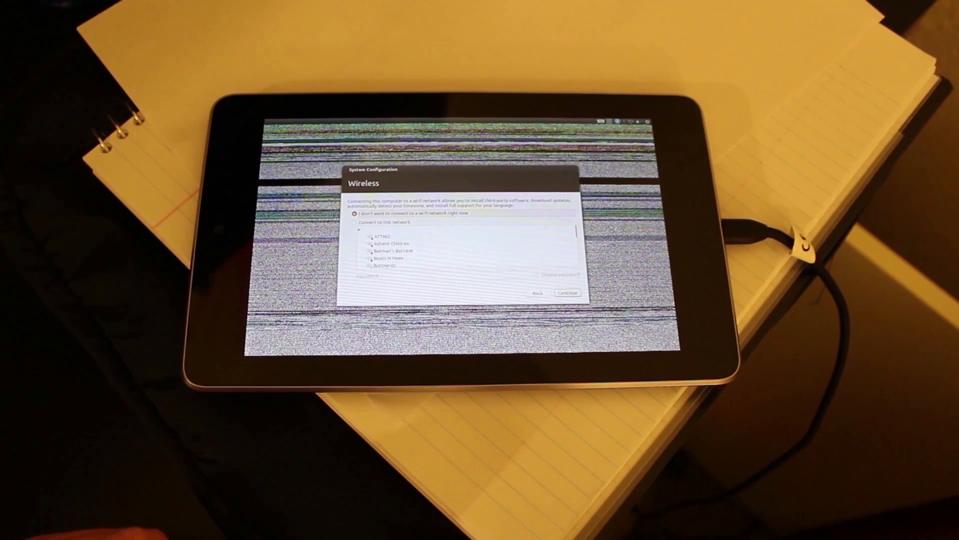